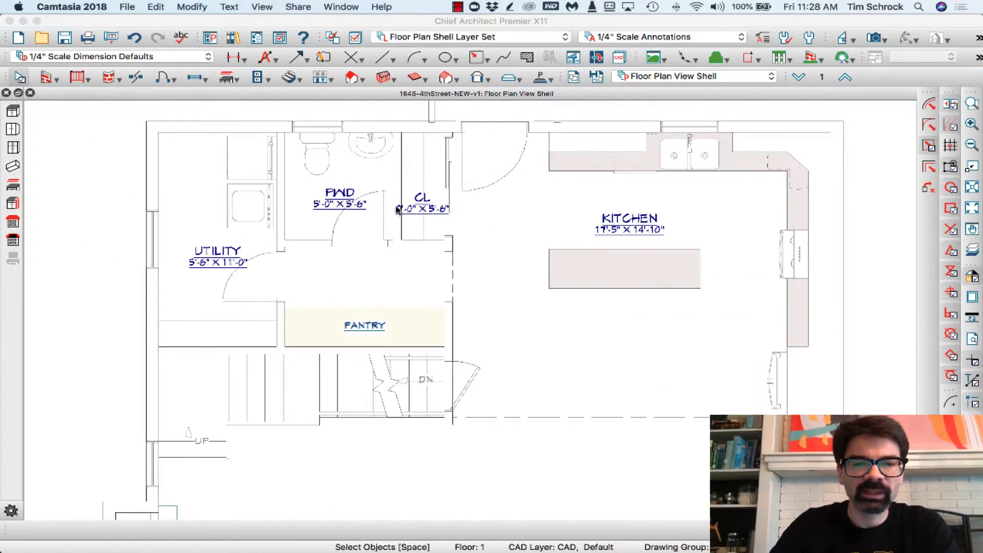
{"action": "mouse_move", "coordinate": [382, 207]}
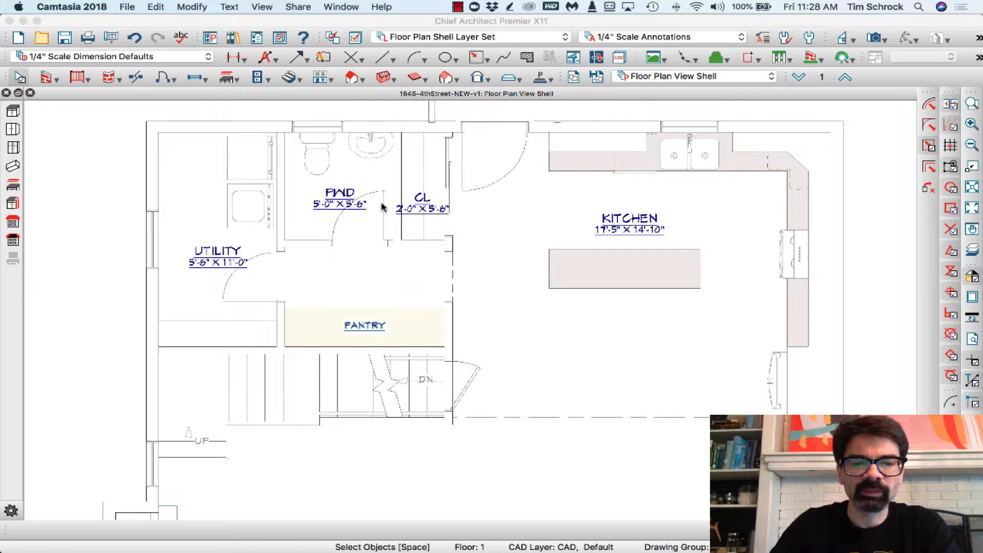
{"action": "mouse_move", "coordinate": [387, 209]}
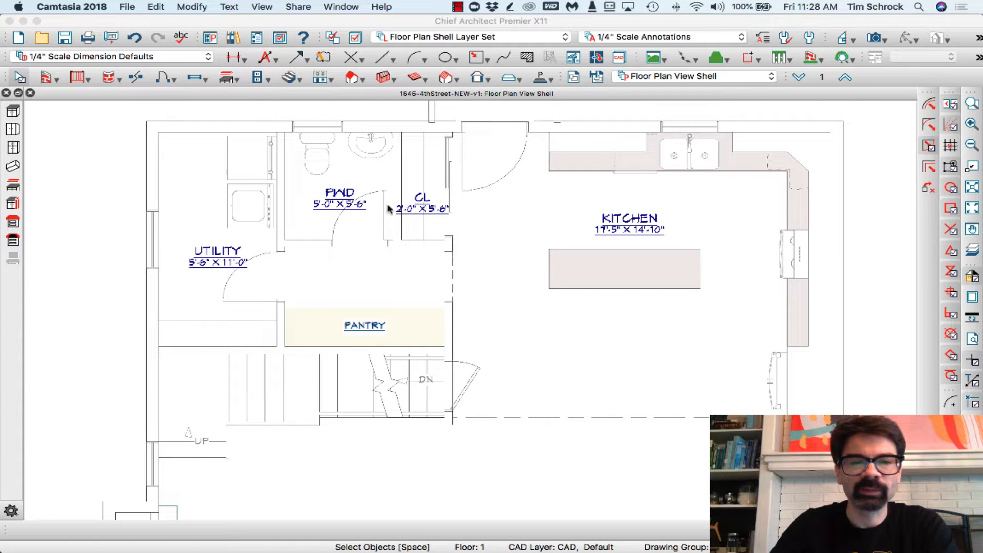
{"action": "mouse_move", "coordinate": [431, 173]}
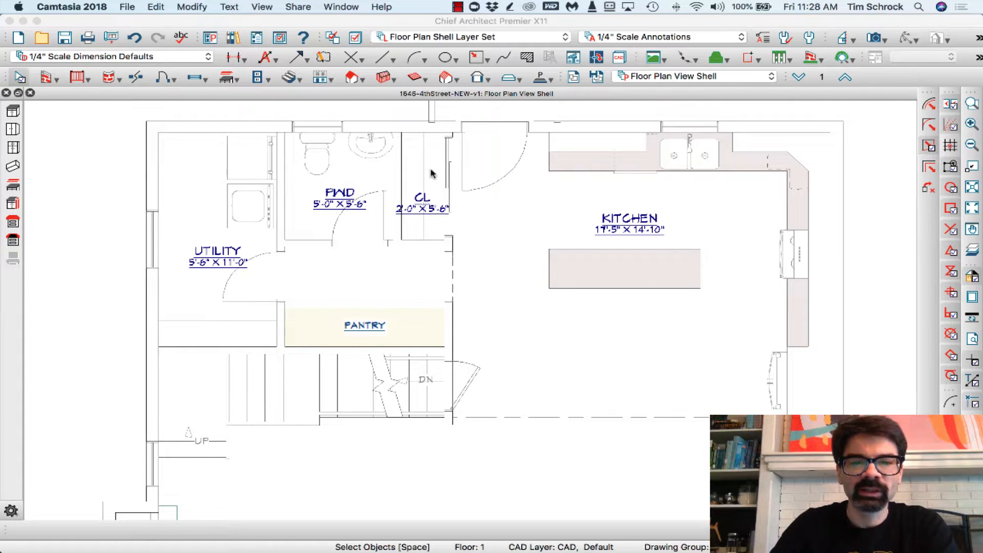
{"action": "mouse_move", "coordinate": [395, 280]}
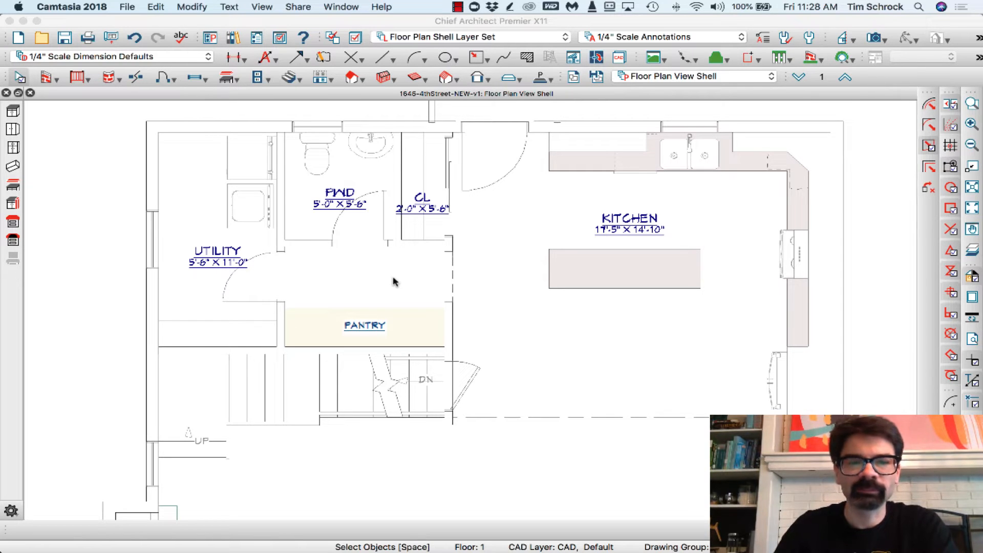
Review the Pantry room's Room Specification, then move up to Floor 2.
{"action": "left_click", "coordinate": [369, 282]}
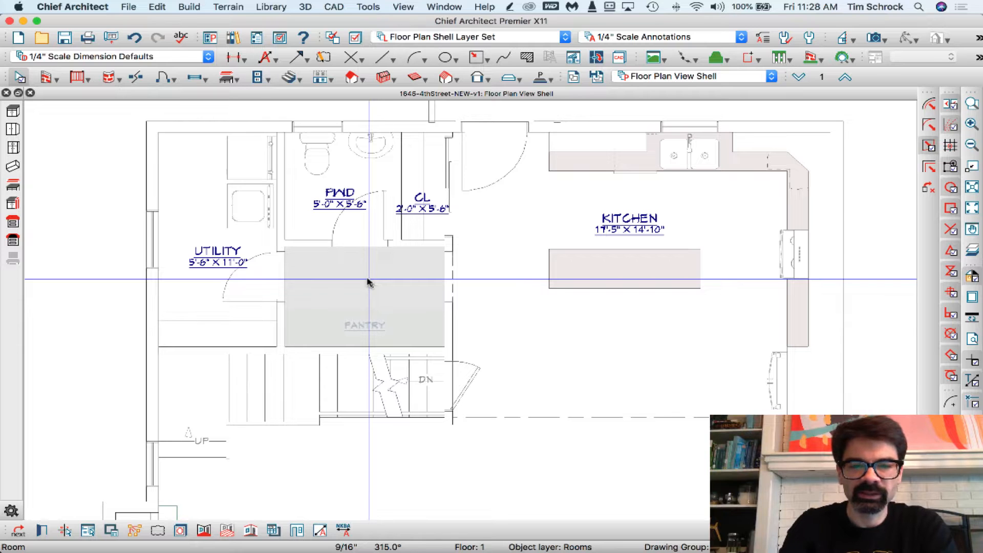
{"action": "double_click", "coordinate": [369, 282]}
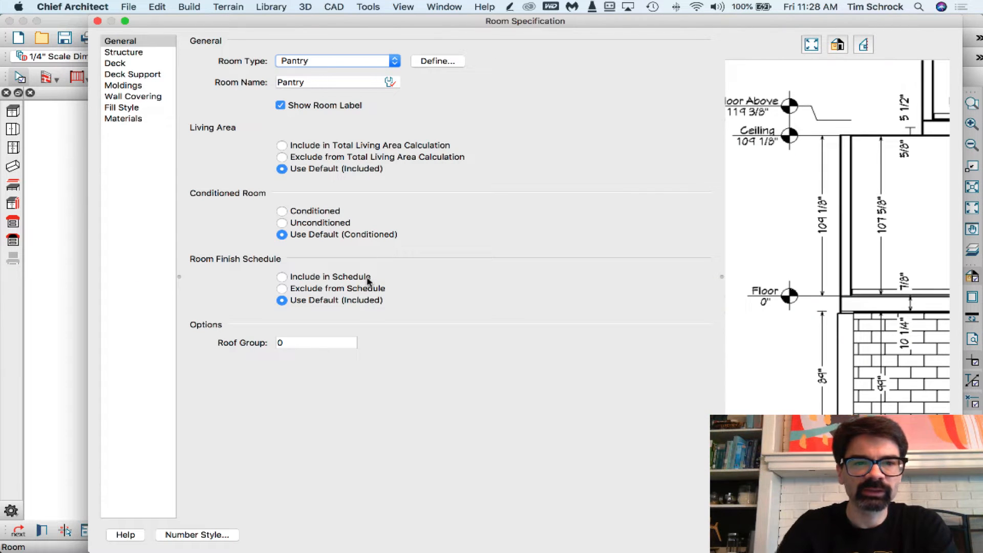
{"action": "left_click", "coordinate": [395, 60]}
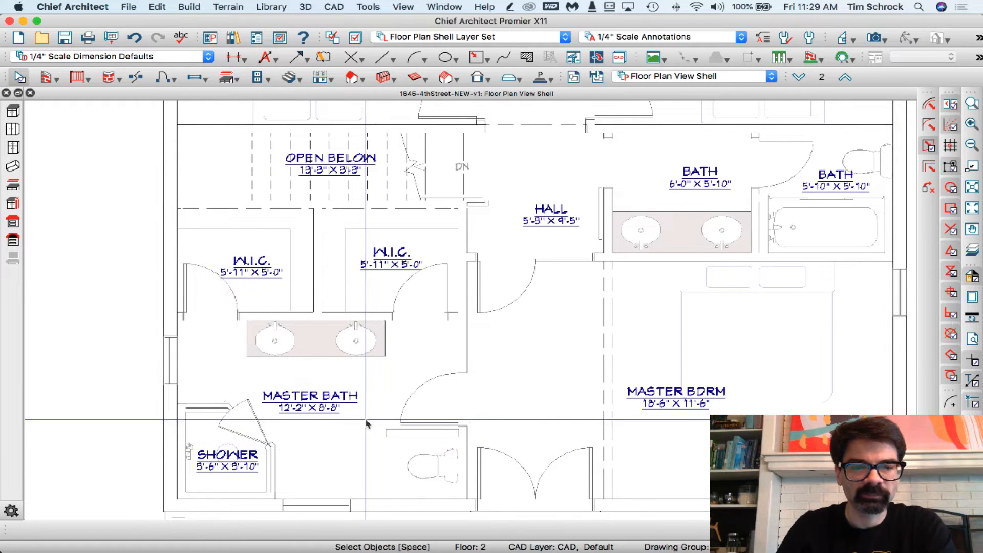
Bring up Default Settings from the Edit menu.
{"action": "left_click", "coordinate": [51, 79]}
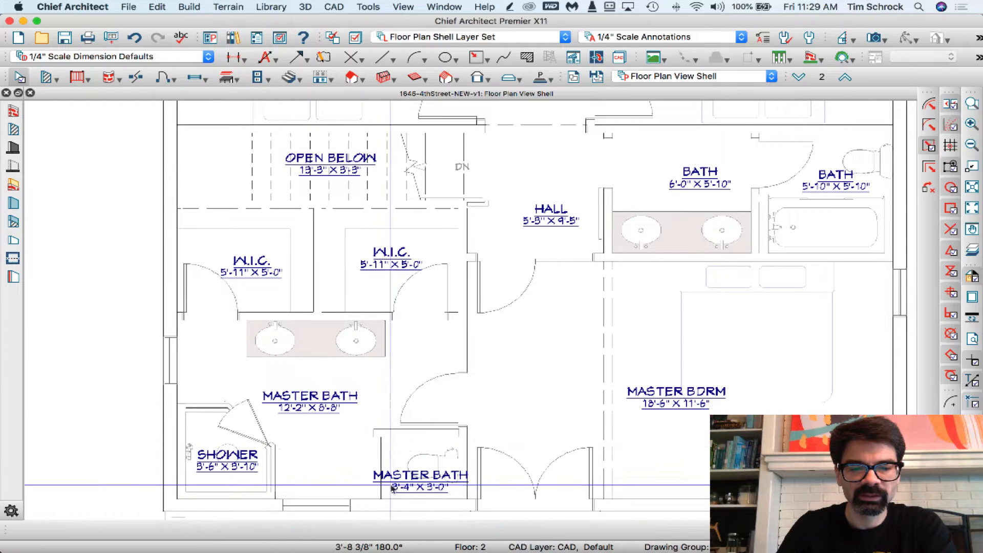
{"action": "left_click", "coordinate": [397, 462]}
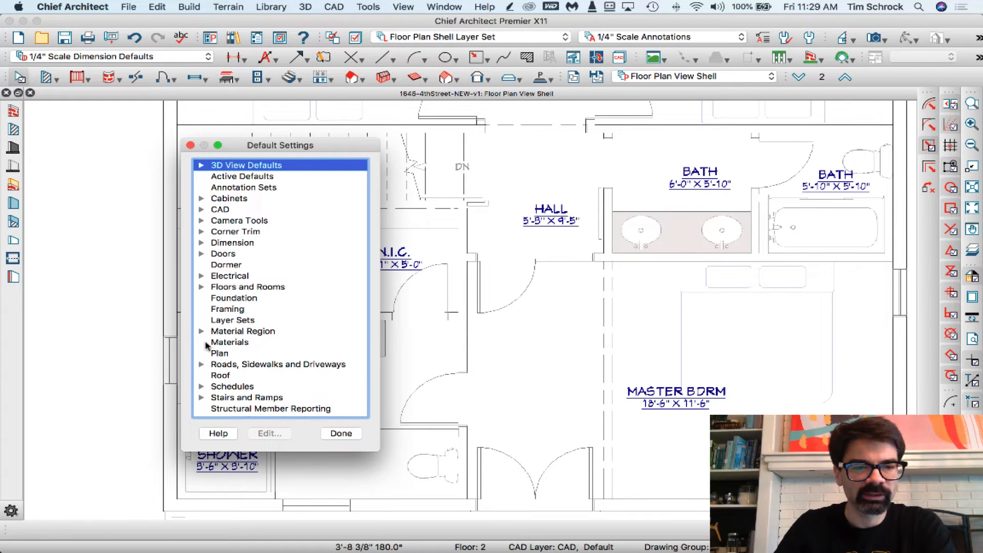
Expand Room Types under Floors and Rooms and view the CL type's Closet defaults.
{"action": "left_click", "coordinate": [201, 287]}
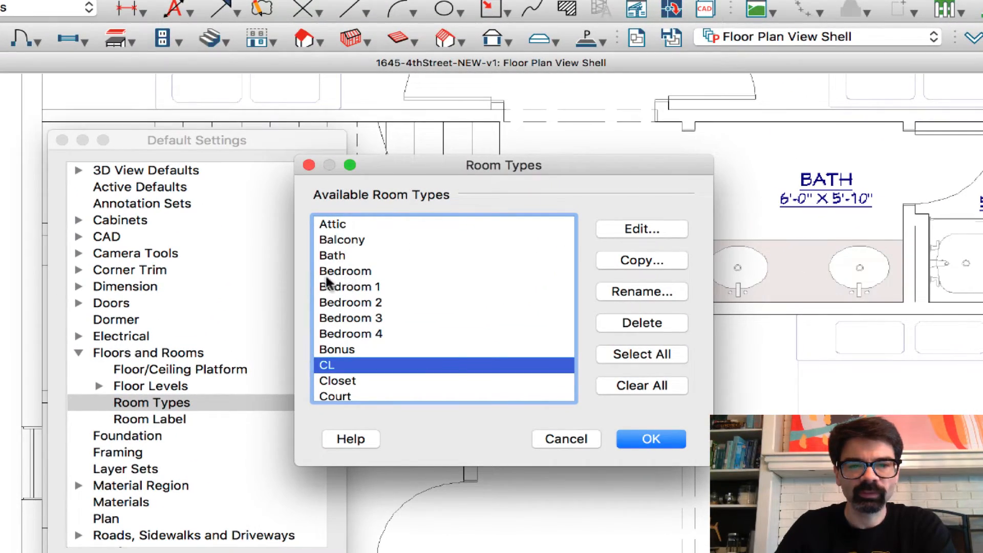
{"action": "mouse_move", "coordinate": [369, 281]}
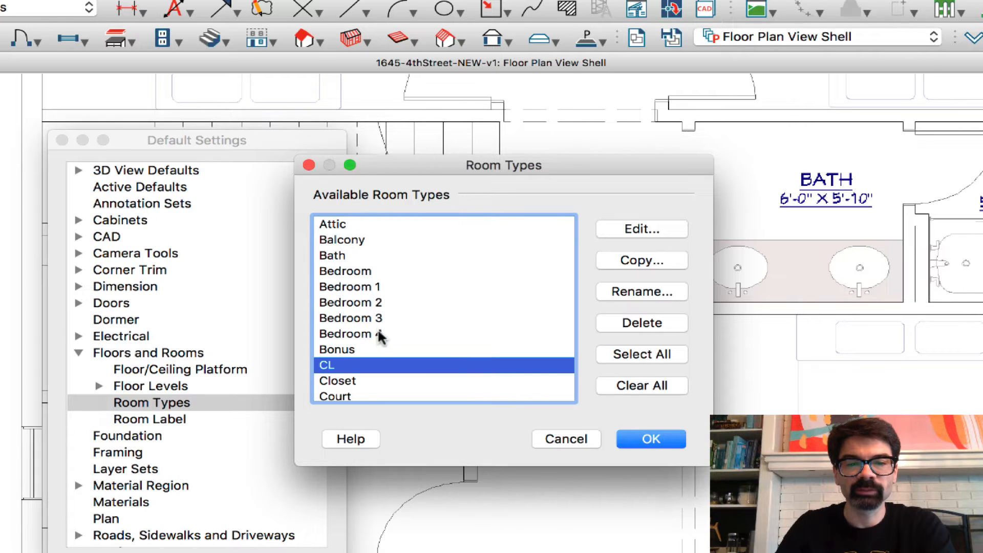
{"action": "scroll", "scroll_direction": "down", "scroll_amount": 3}
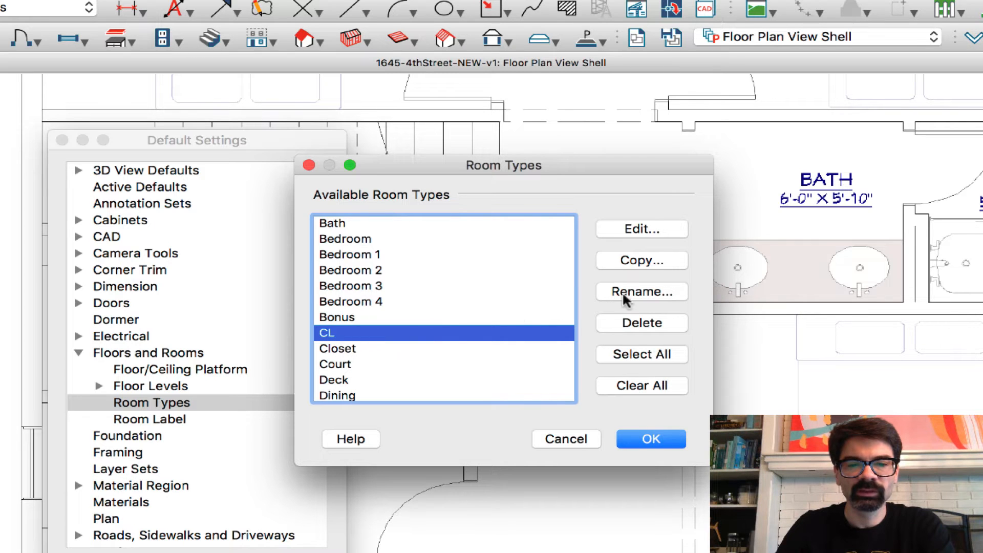
{"action": "left_click", "coordinate": [641, 292]}
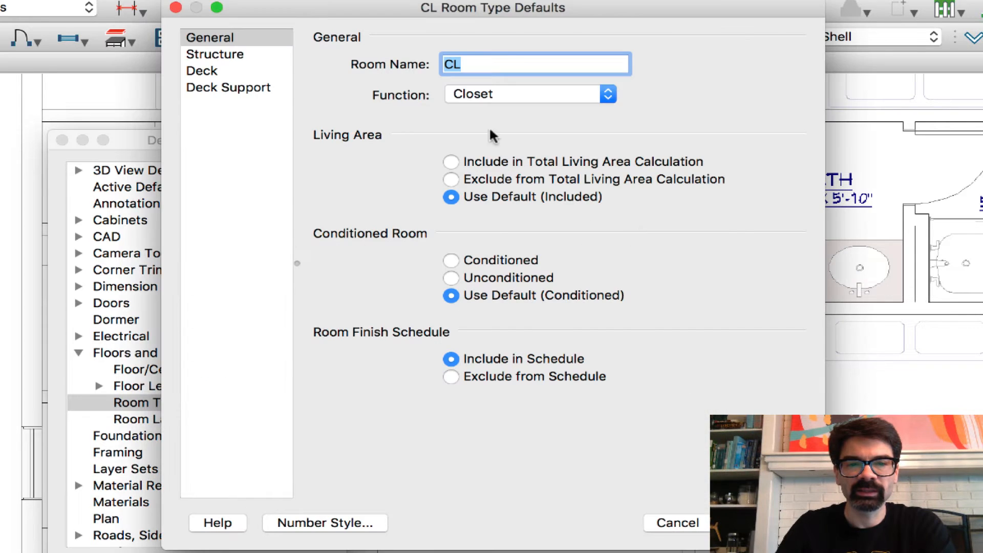
{"action": "mouse_move", "coordinate": [449, 100]}
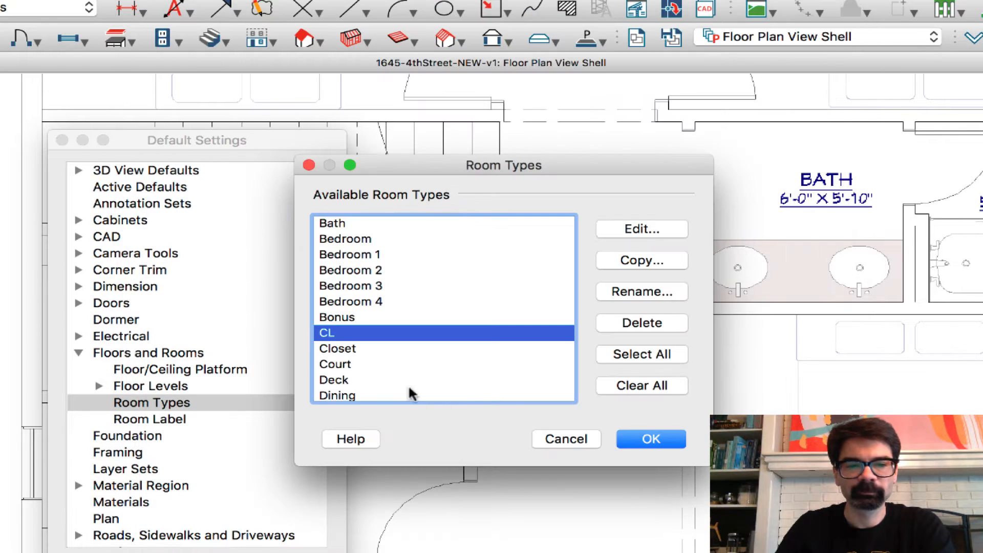
{"action": "scroll", "scroll_direction": "down", "scroll_amount": 3}
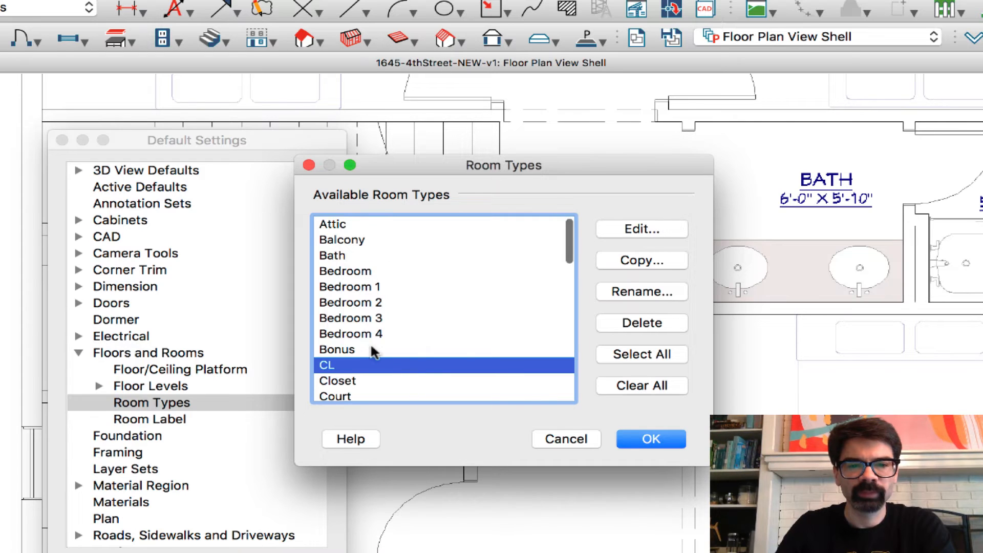
{"action": "scroll", "scroll_direction": "down", "scroll_amount": 3}
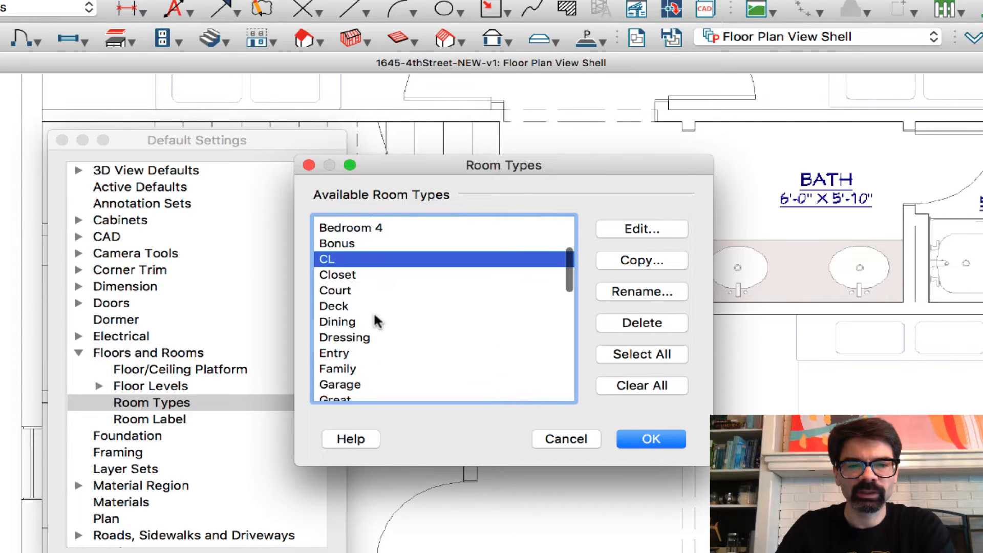
{"action": "scroll", "scroll_direction": "down", "scroll_amount": 3}
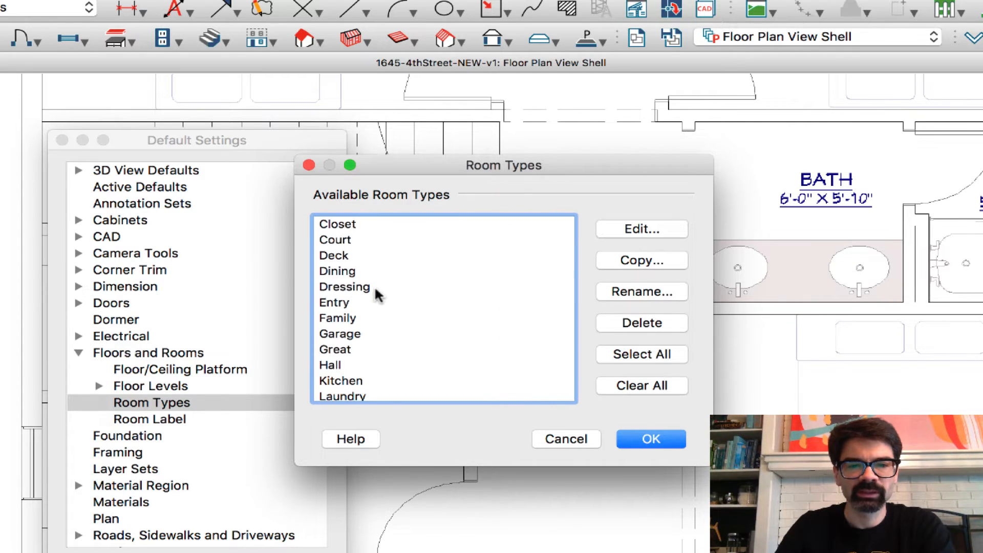
{"action": "scroll", "scroll_direction": "down", "scroll_amount": 3}
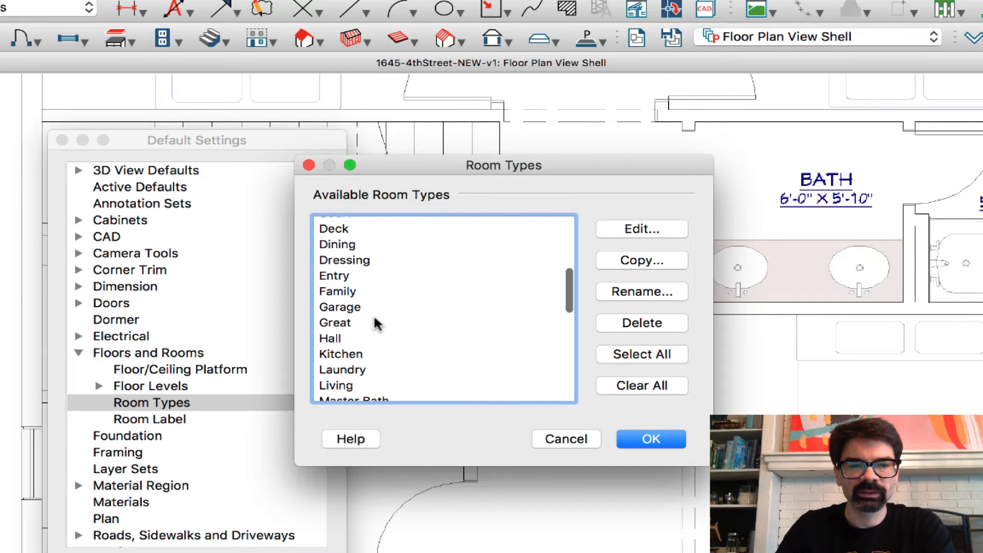
{"action": "scroll", "scroll_direction": "down", "scroll_amount": 3}
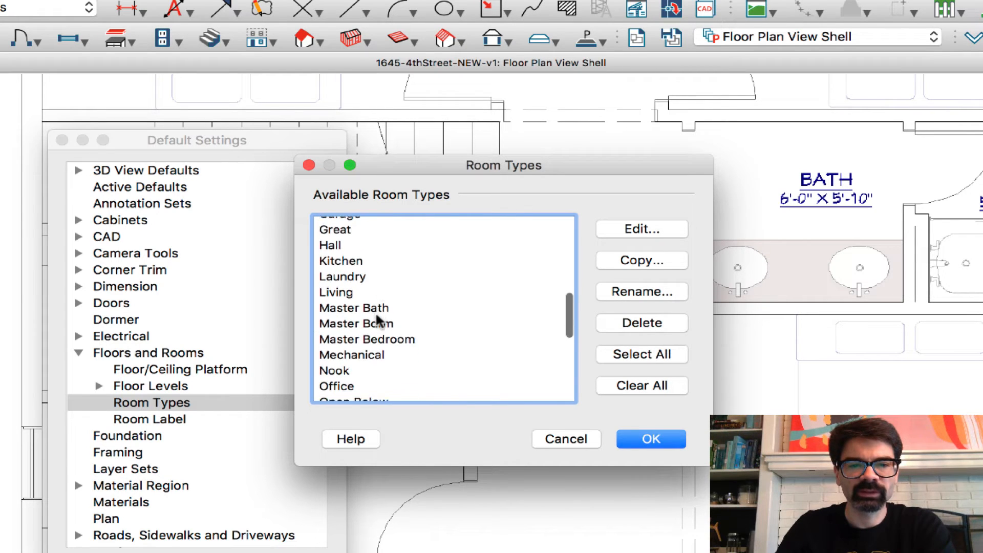
{"action": "scroll", "scroll_direction": "down", "scroll_amount": 3}
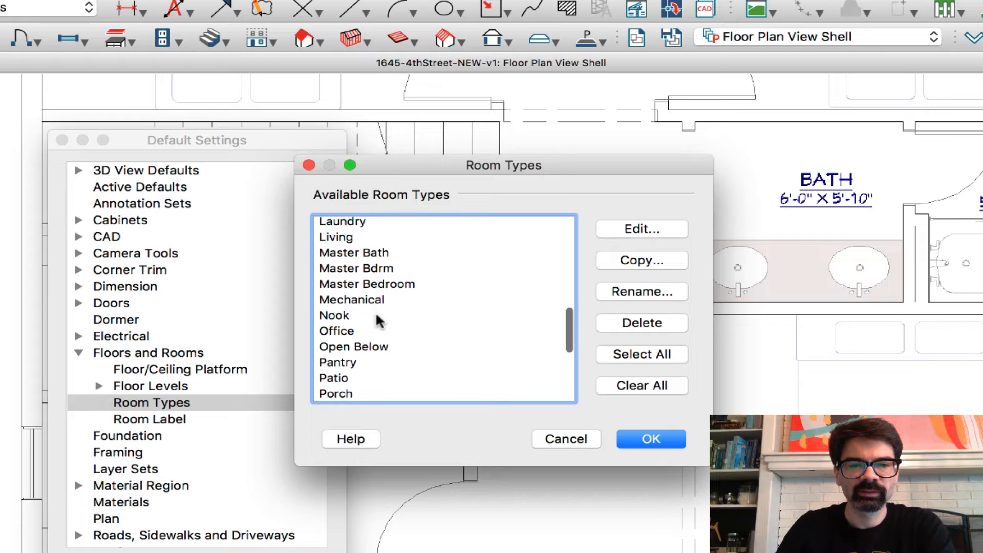
{"action": "mouse_move", "coordinate": [383, 280]}
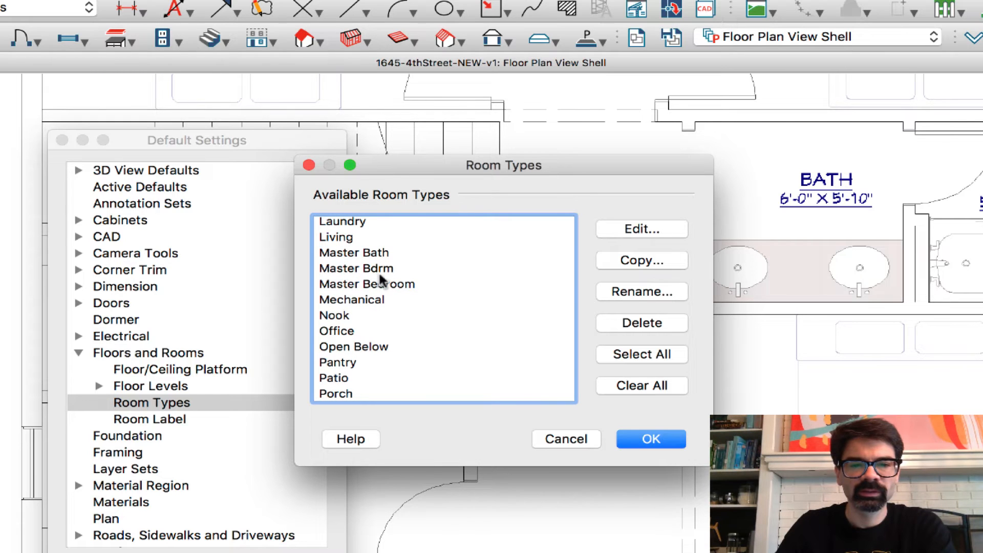
{"action": "mouse_move", "coordinate": [381, 282]}
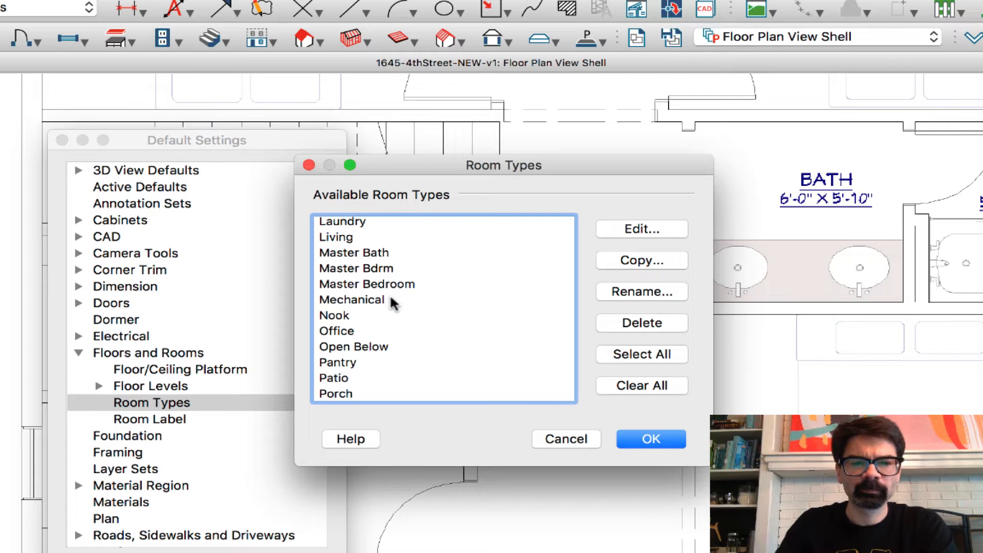
{"action": "scroll", "scroll_direction": "down", "scroll_amount": 3}
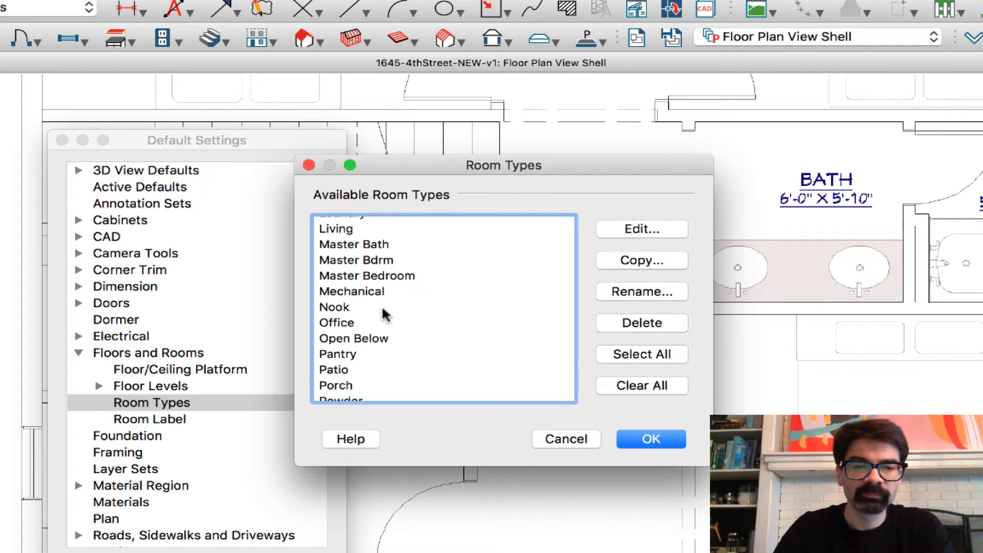
{"action": "scroll", "scroll_direction": "down", "scroll_amount": 3}
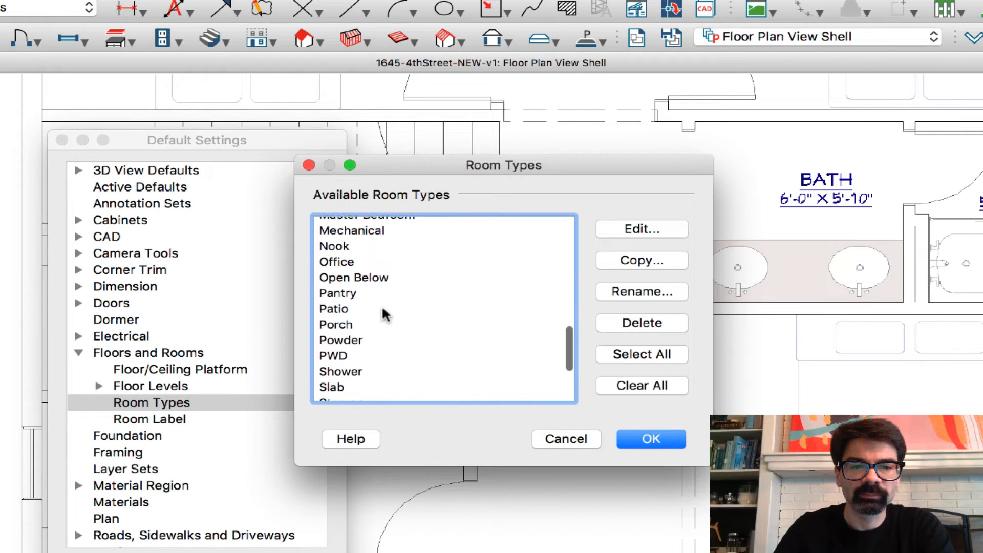
{"action": "scroll", "scroll_direction": "down", "scroll_amount": 3}
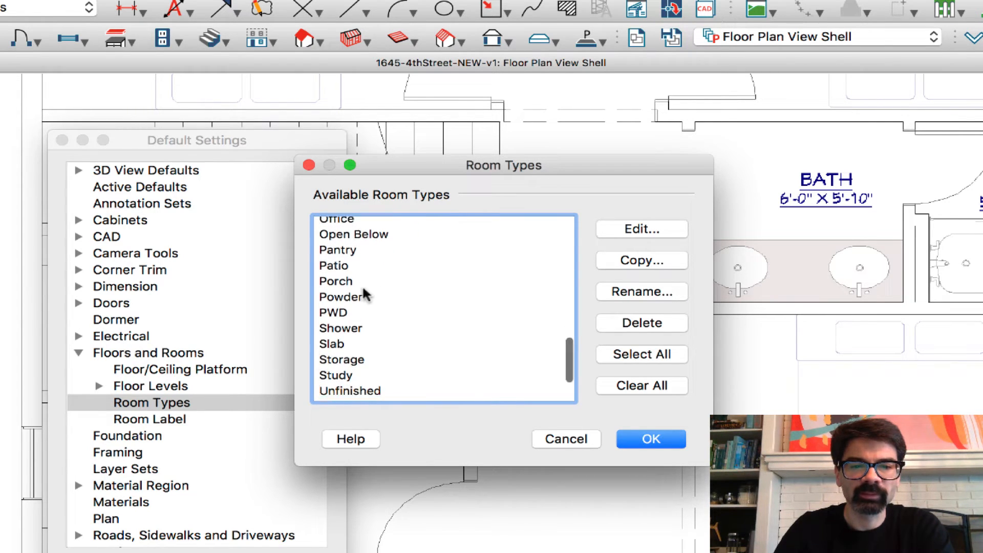
{"action": "scroll", "scroll_direction": "down", "scroll_amount": 3}
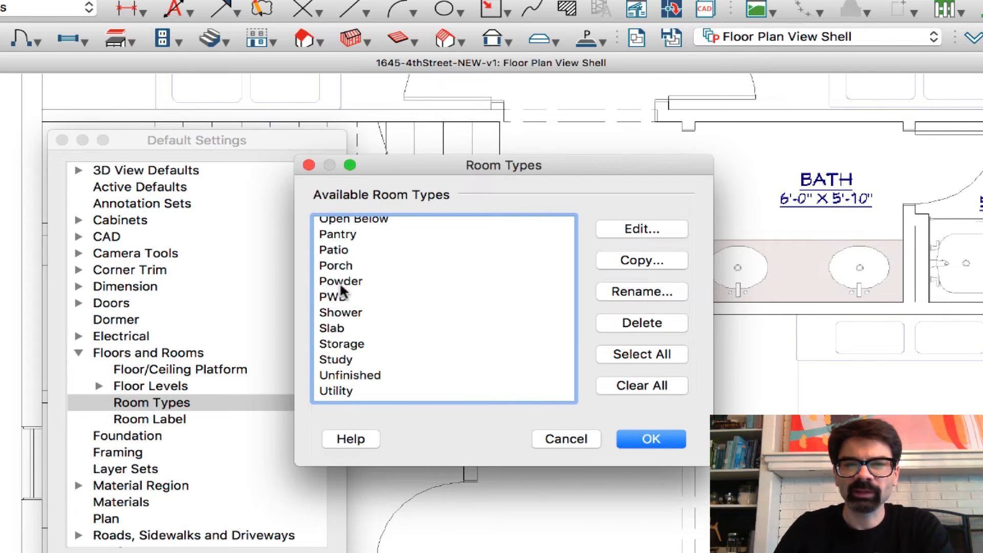
{"action": "mouse_move", "coordinate": [328, 311]}
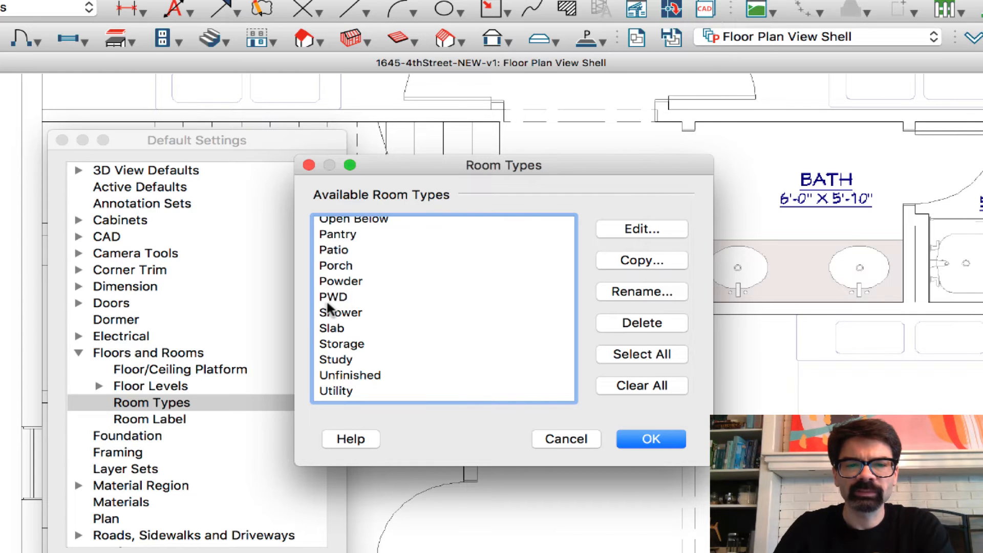
{"action": "mouse_move", "coordinate": [353, 314]}
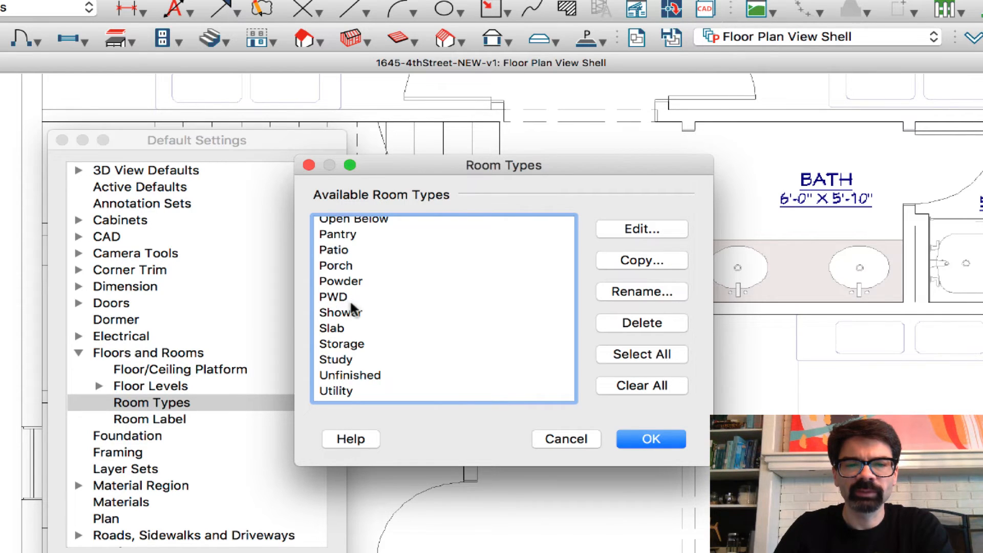
{"action": "scroll", "scroll_direction": "down", "scroll_amount": 3}
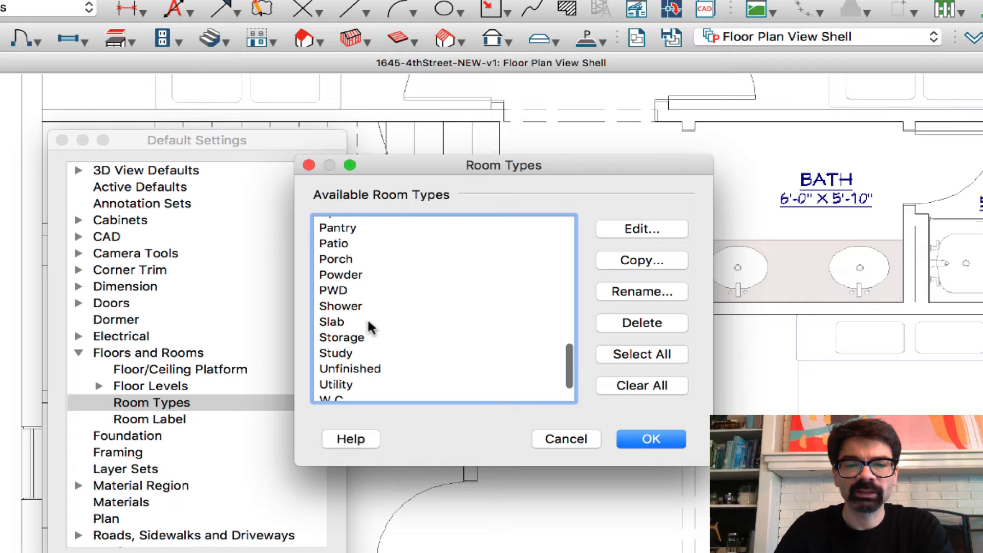
{"action": "scroll", "scroll_direction": "down", "scroll_amount": 3}
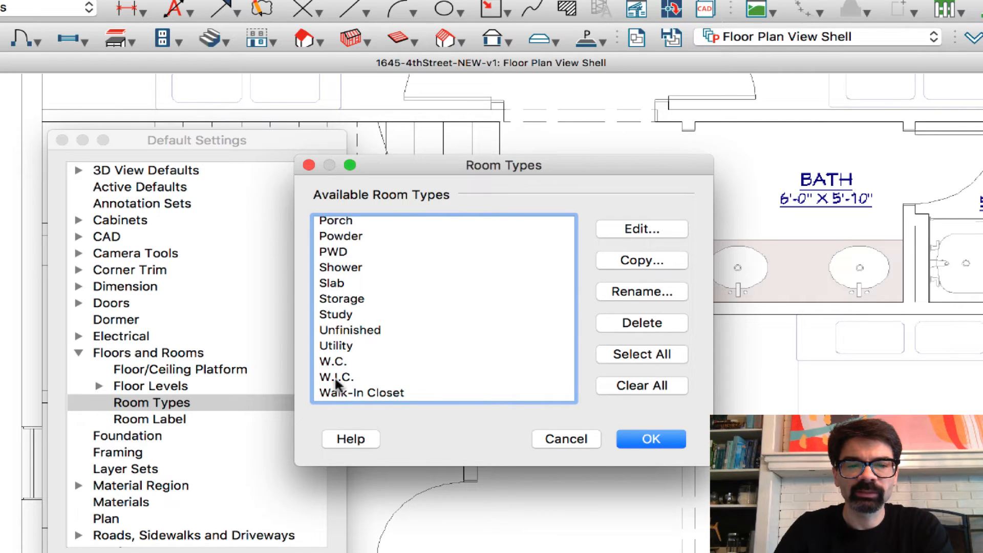